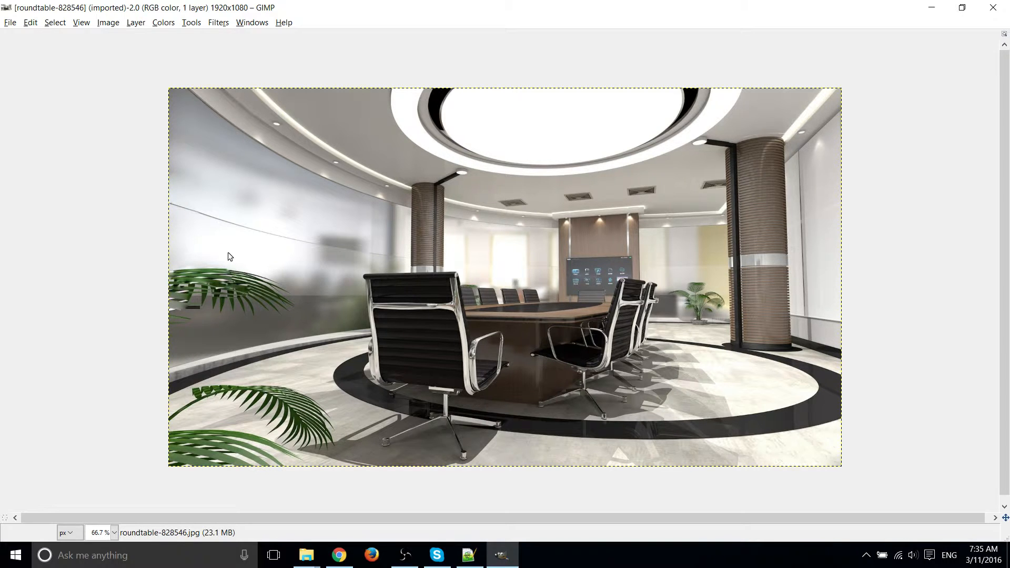
mouse_move(237, 236)
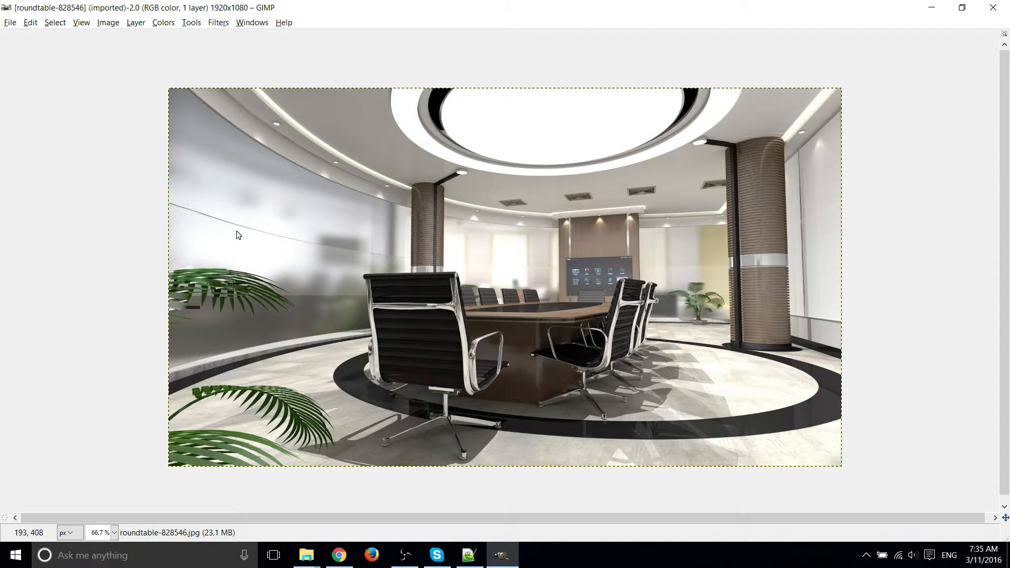
mouse_move(666, 181)
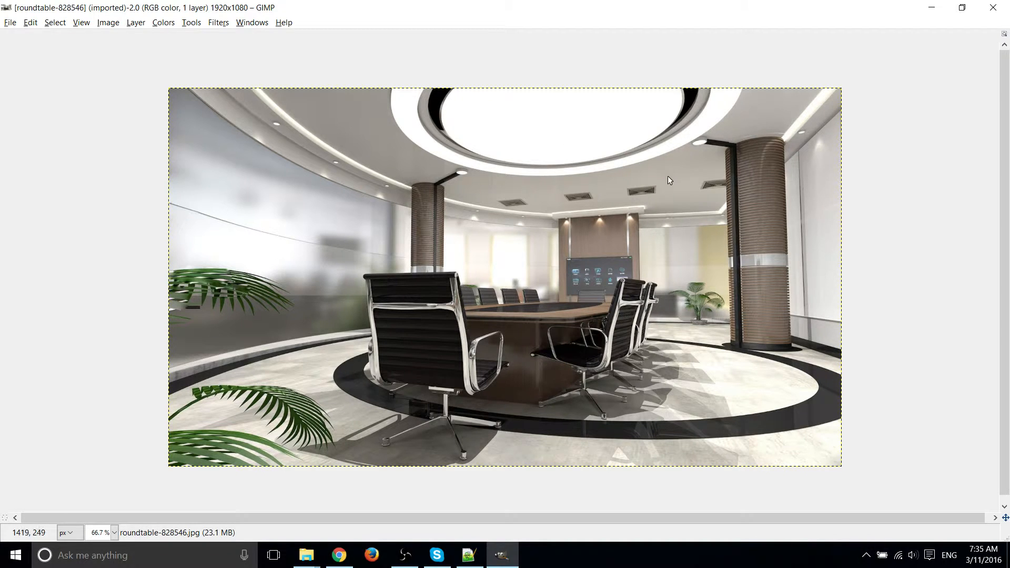
mouse_move(160, 27)
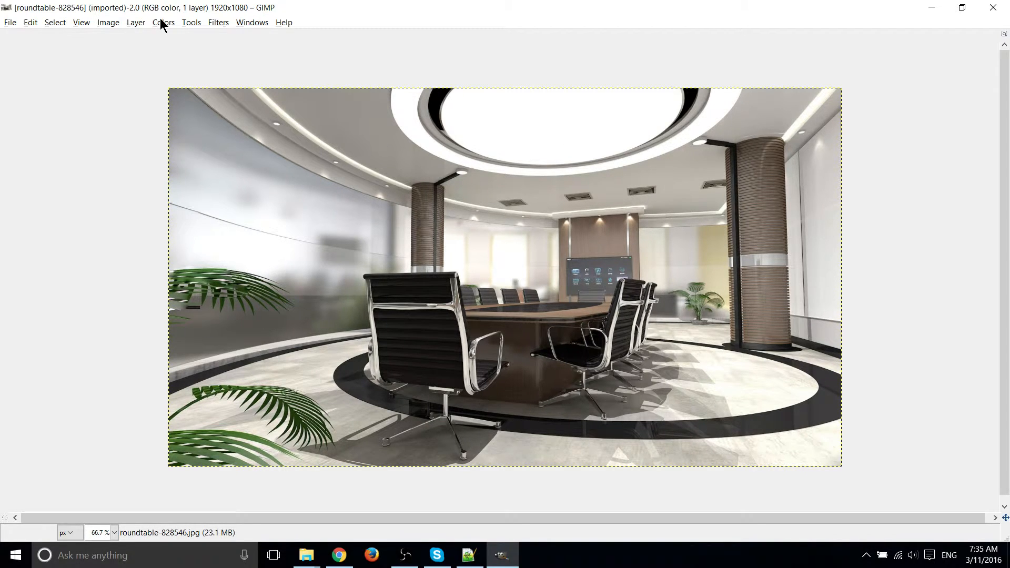
Bring up Colors > Desaturate for the conference room photo.
left_click(162, 23)
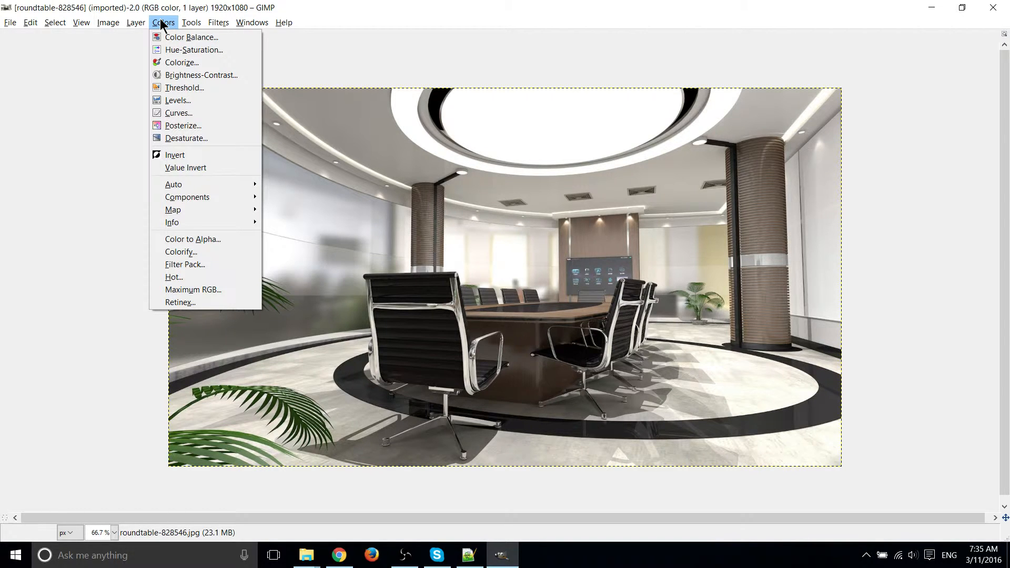
mouse_move(196, 138)
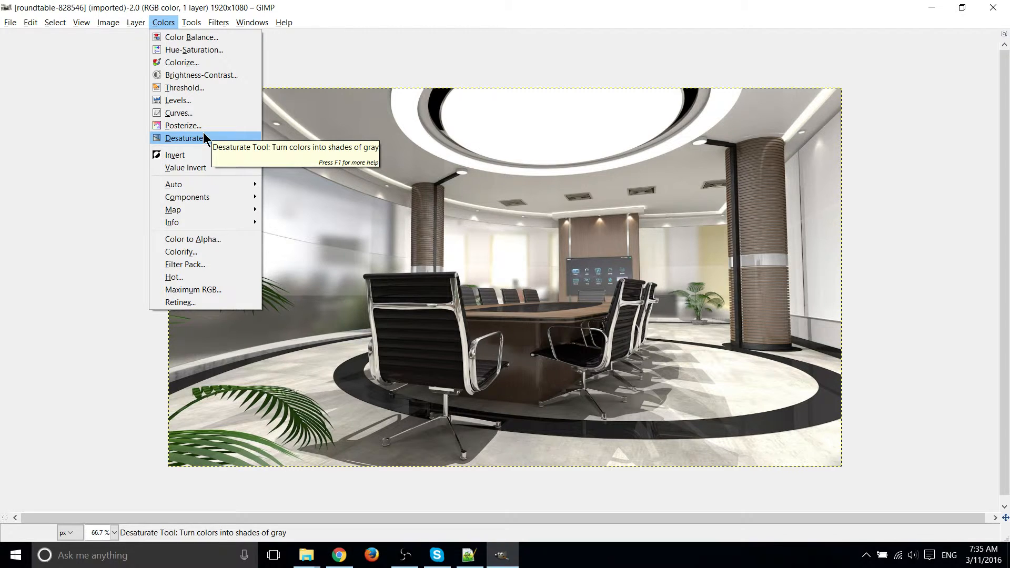
mouse_move(181, 252)
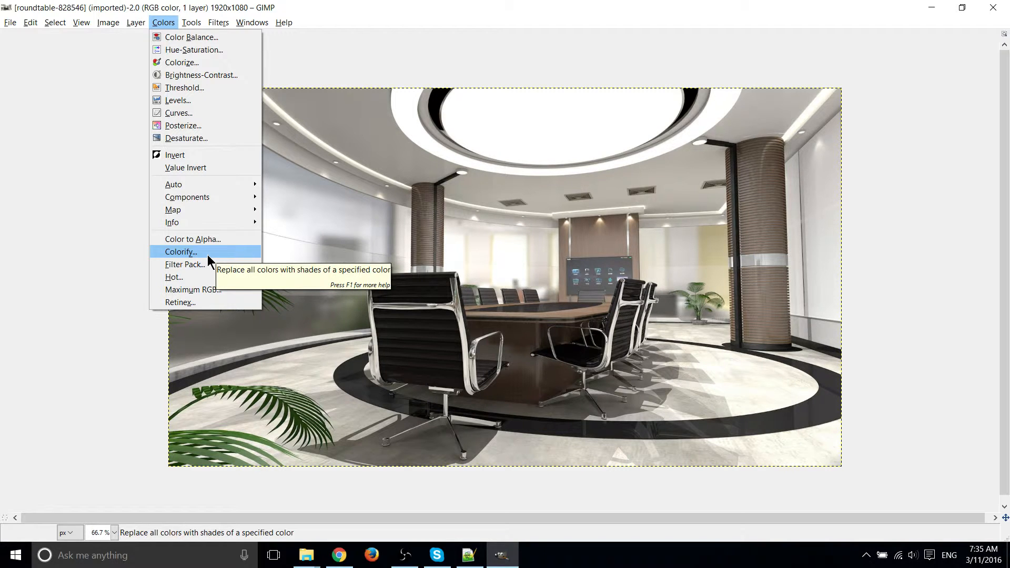
mouse_move(202, 172)
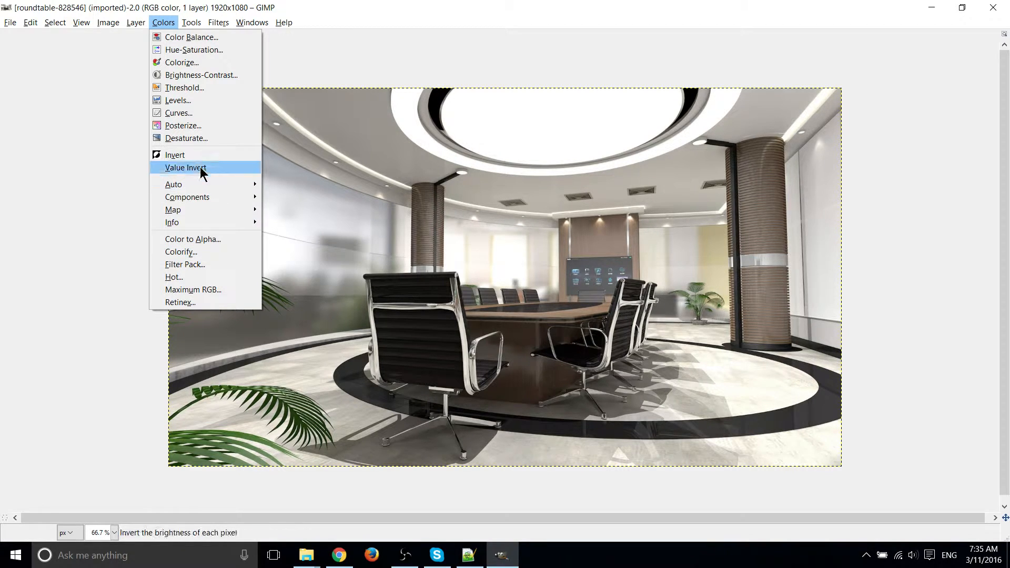
mouse_move(209, 141)
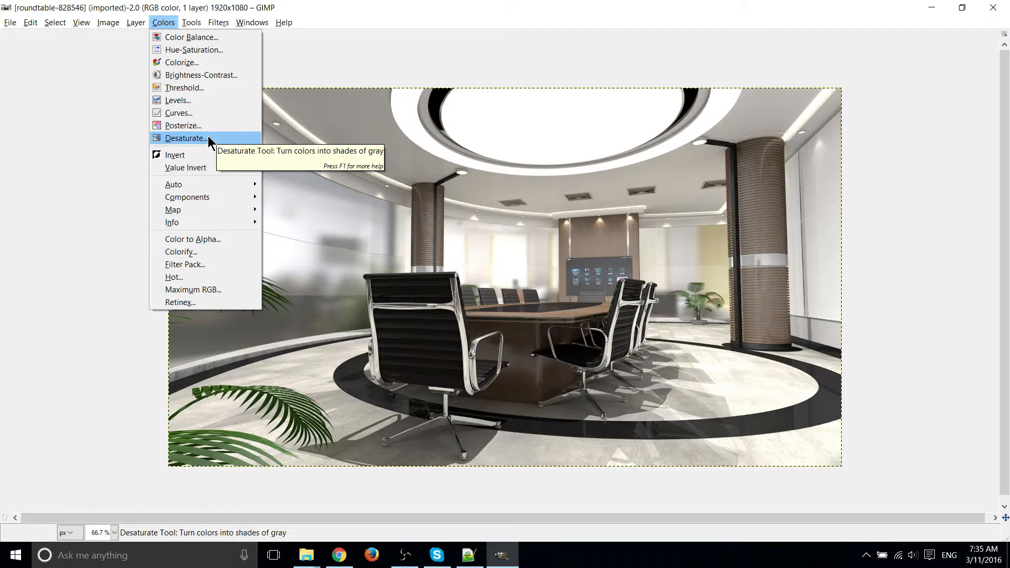
left_click(188, 137)
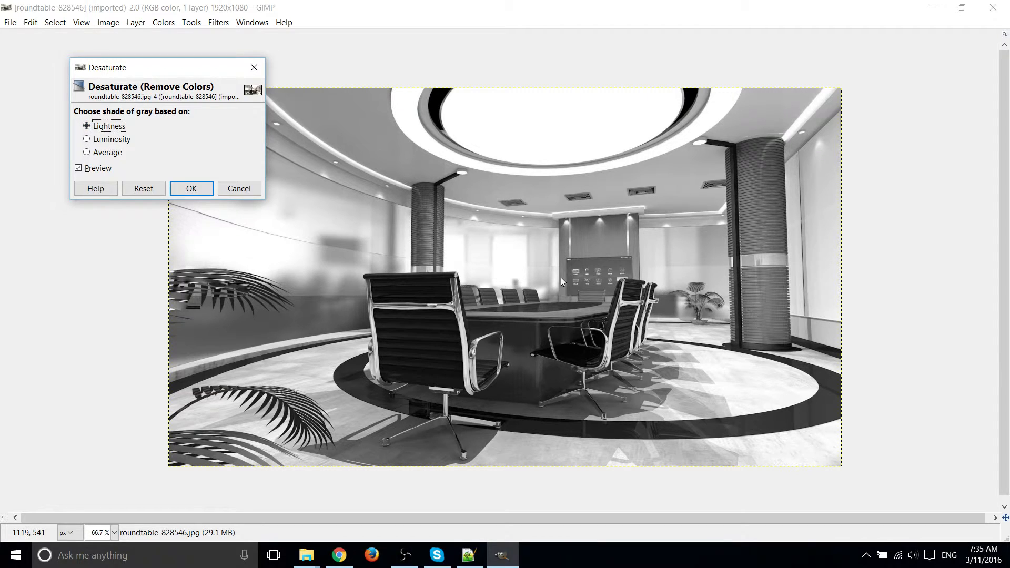
mouse_move(240, 349)
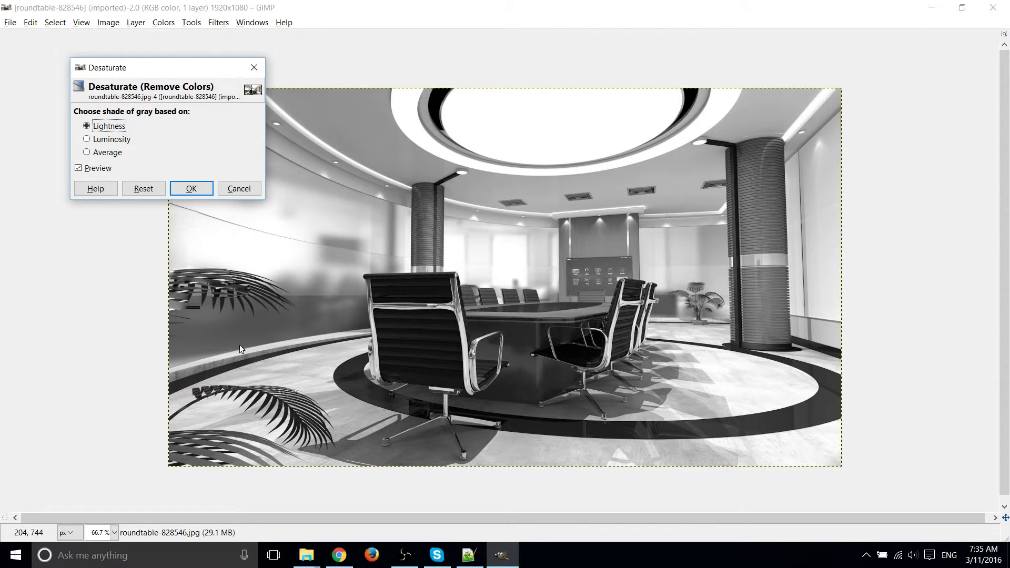
mouse_move(576, 255)
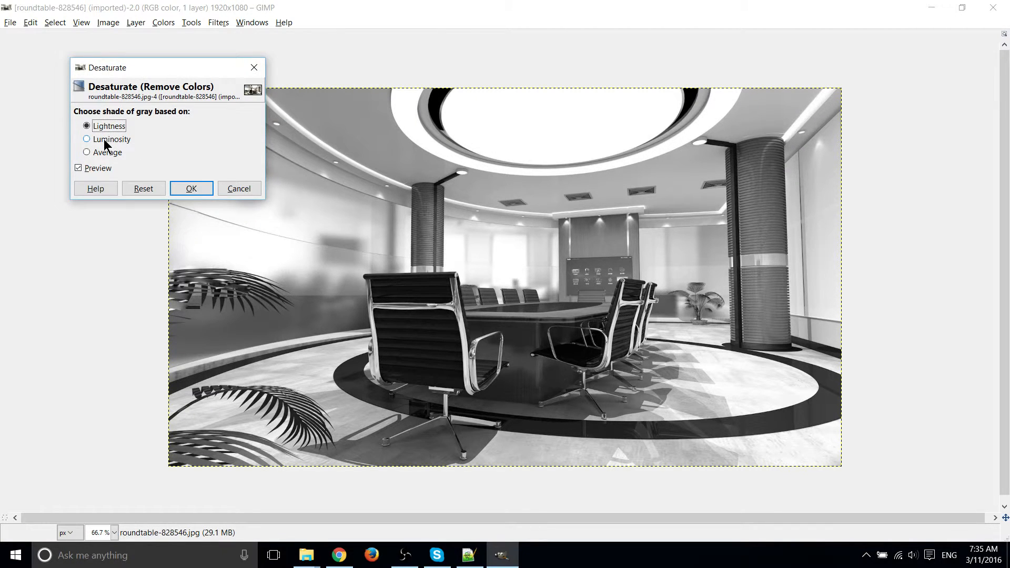
Compare Lightness, Luminosity and Average gray shades, settling on Average.
left_click(86, 125)
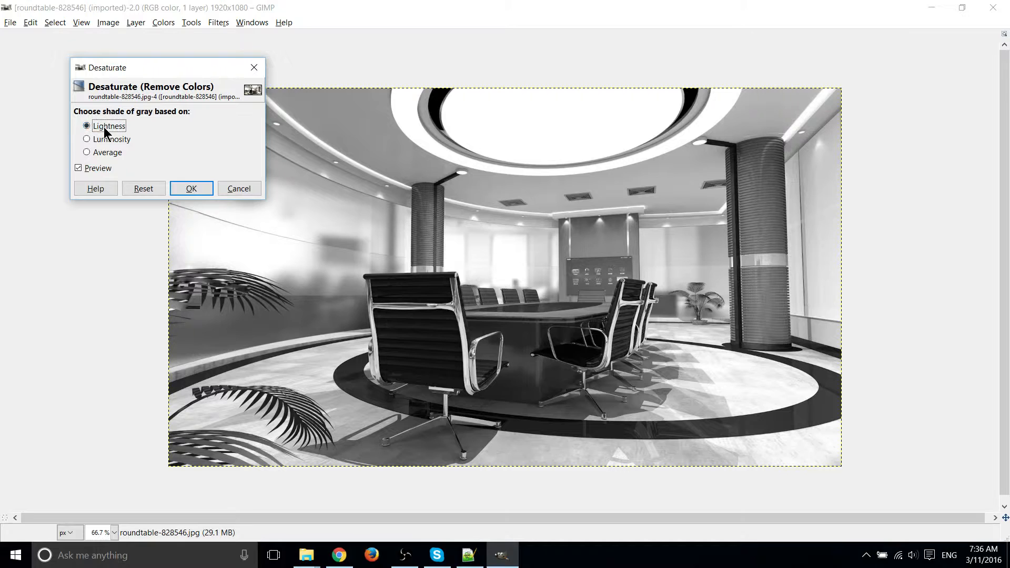
left_click(86, 152)
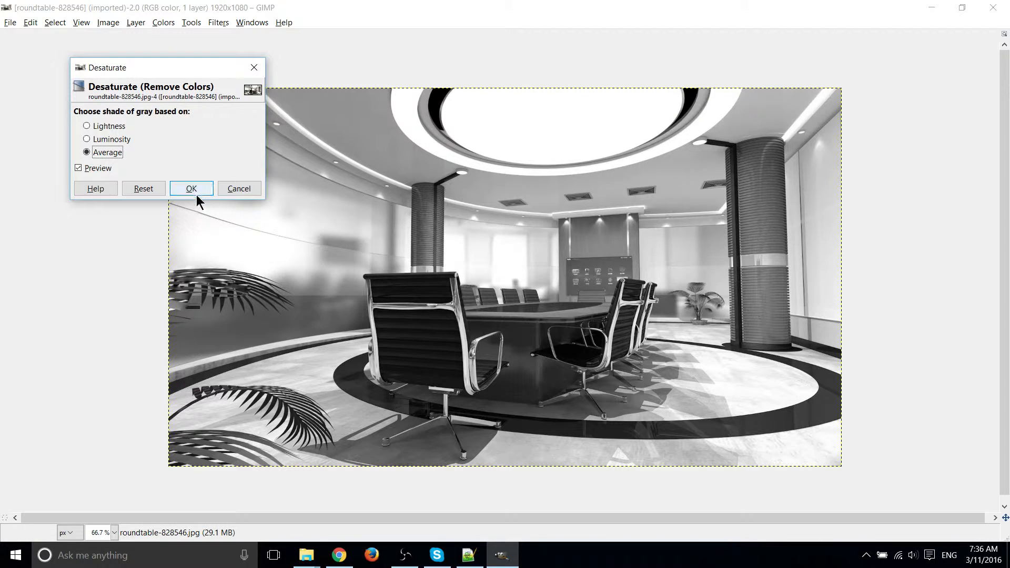
left_click(87, 126)
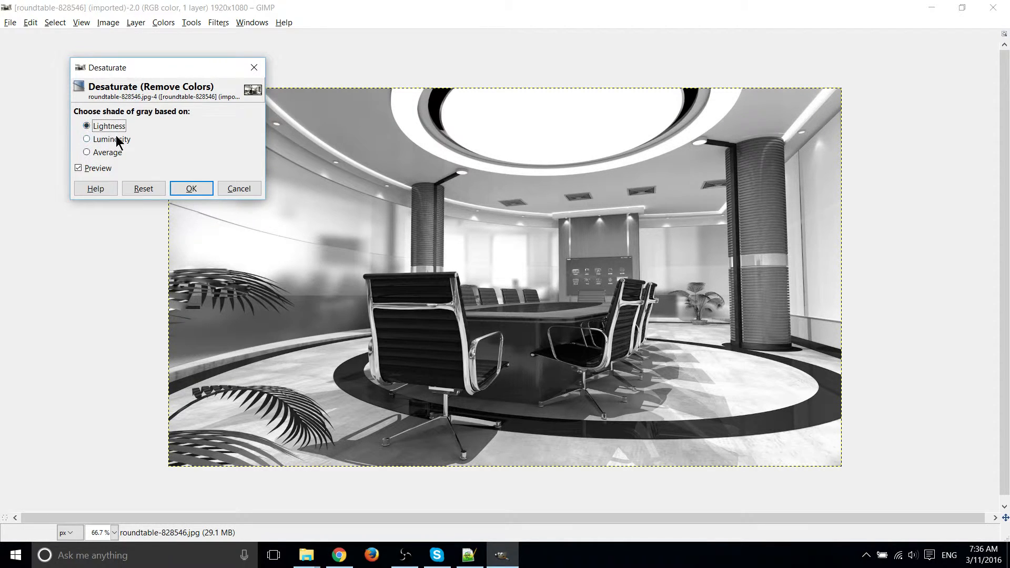
left_click(87, 139)
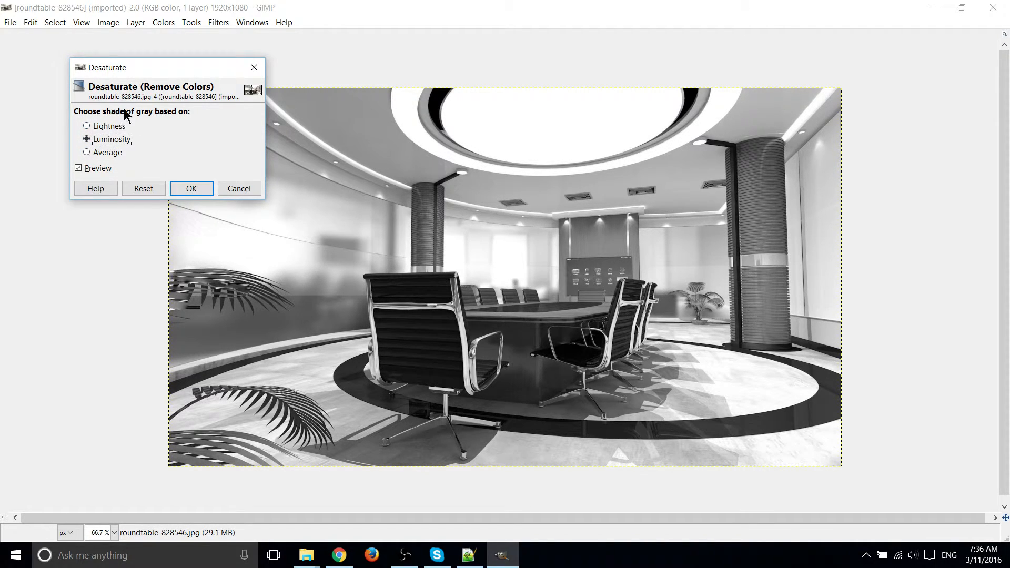
left_click(86, 153)
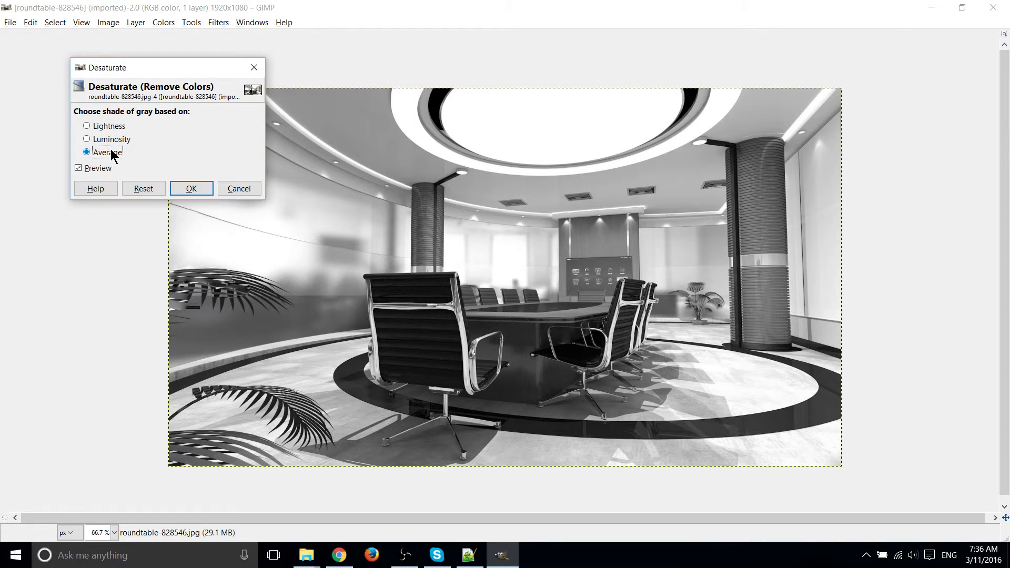
Apply the Average desaturation, leaving the photo black and white.
left_click(191, 189)
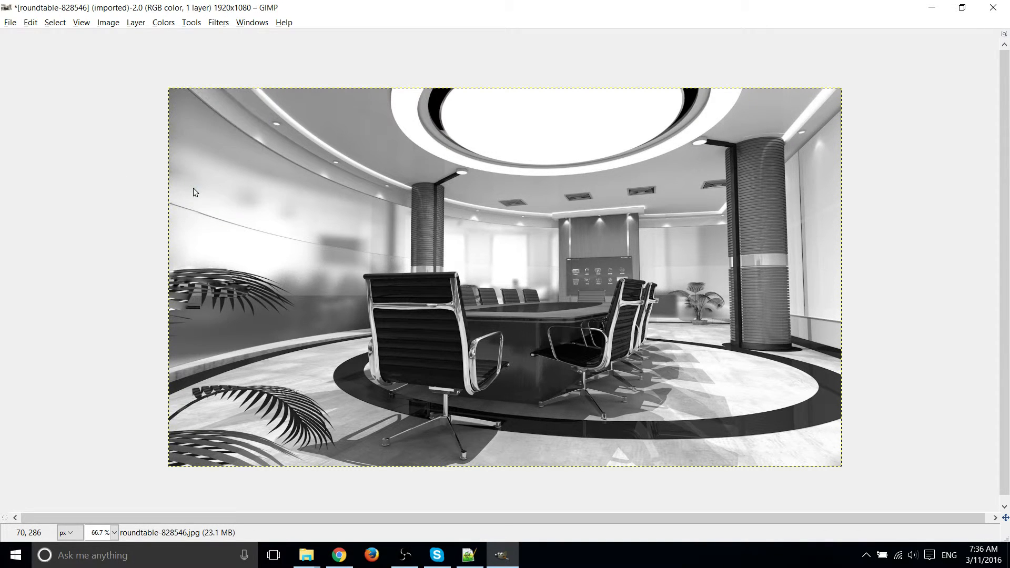
mouse_move(111, 171)
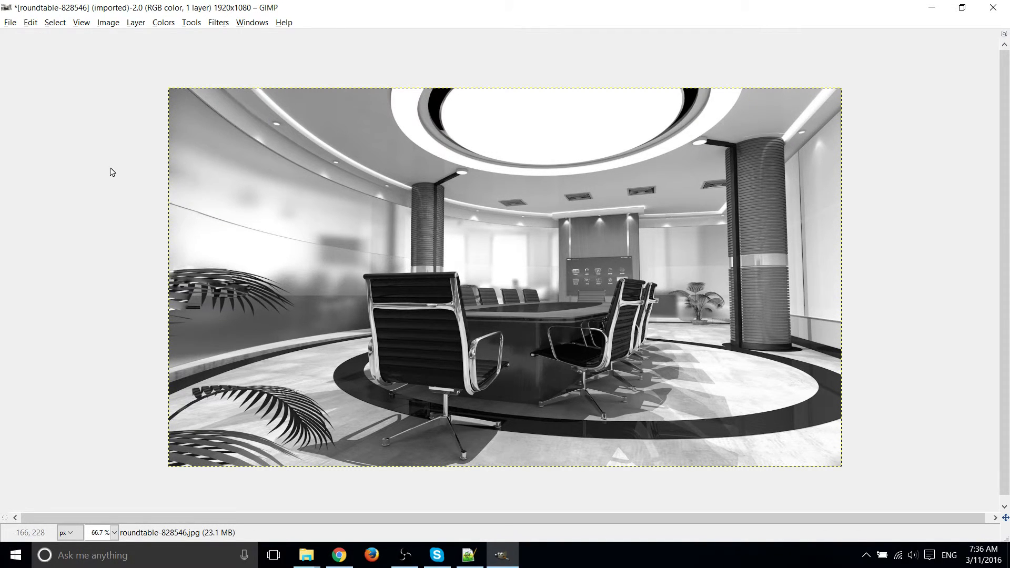
mouse_move(103, 162)
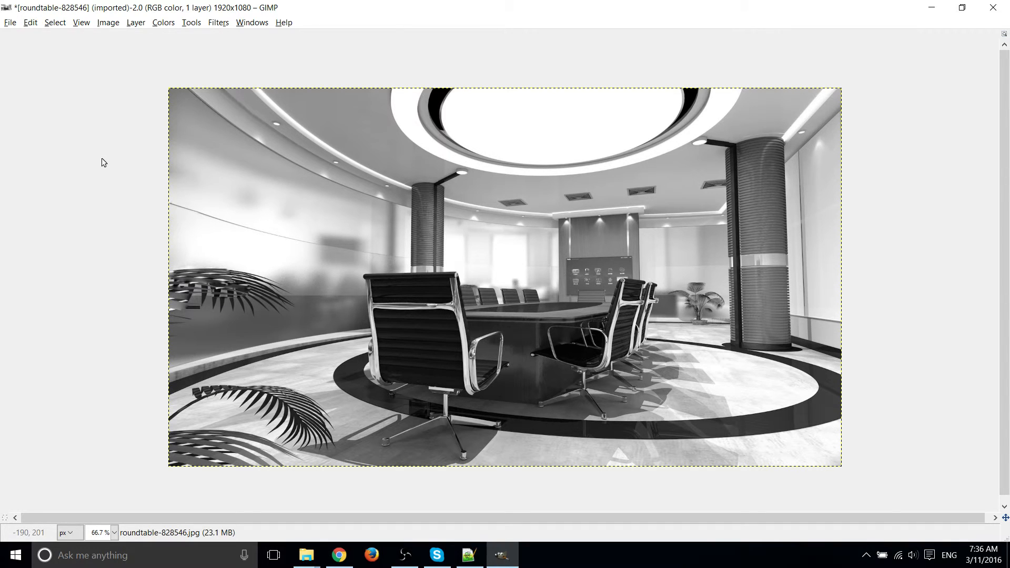